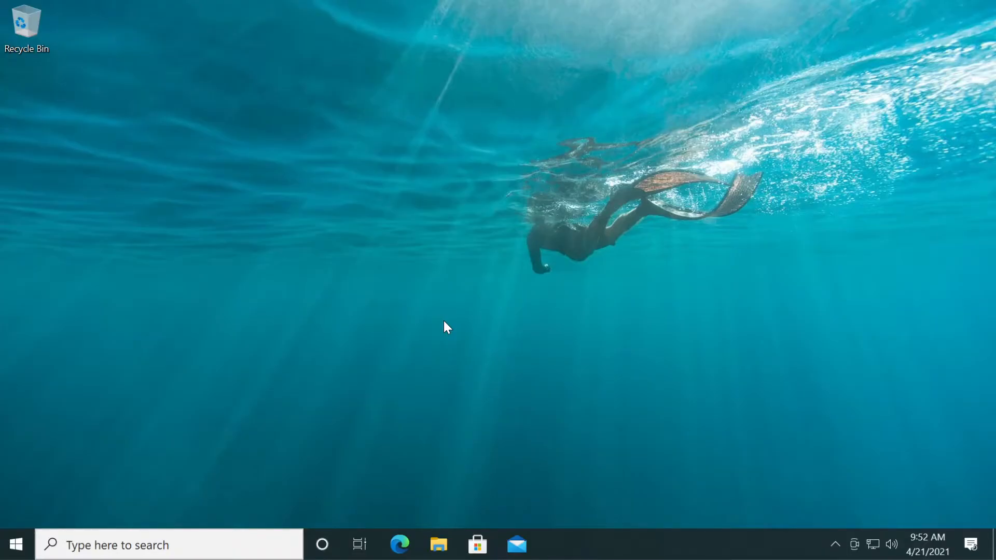
pyautogui.moveTo(292, 435)
pyautogui.write('c')
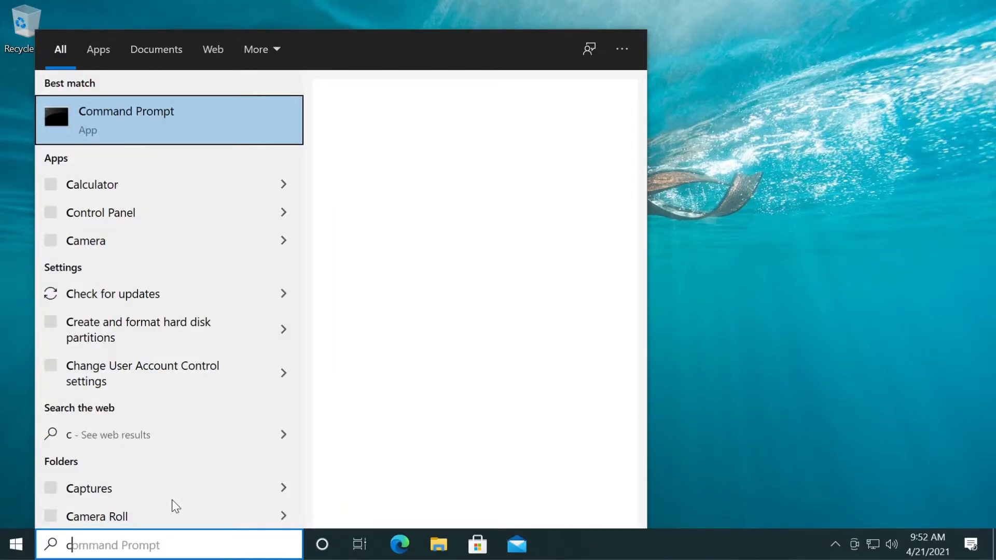
# Run the Command Prompt search result as administrator
pyautogui.rightClick(126, 119)
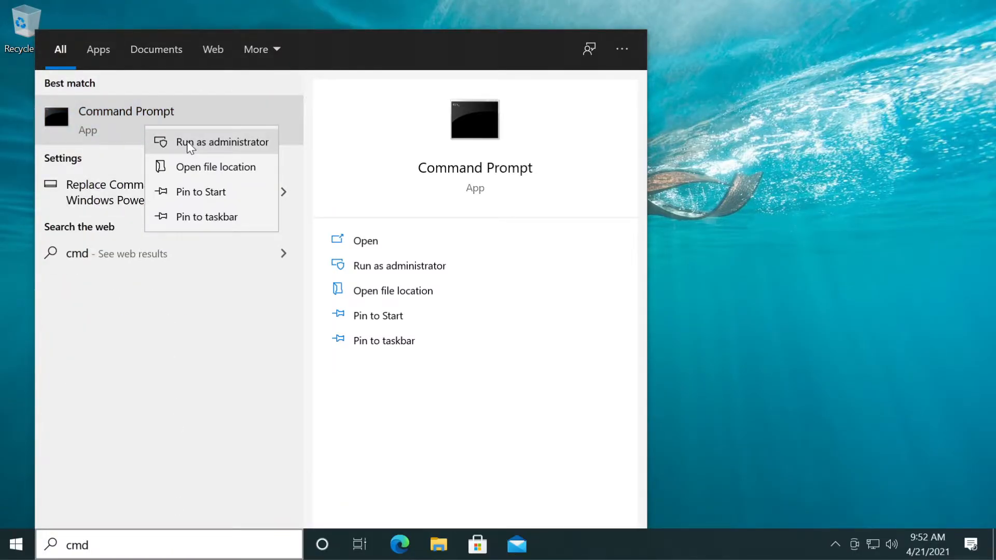
pyautogui.click(224, 142)
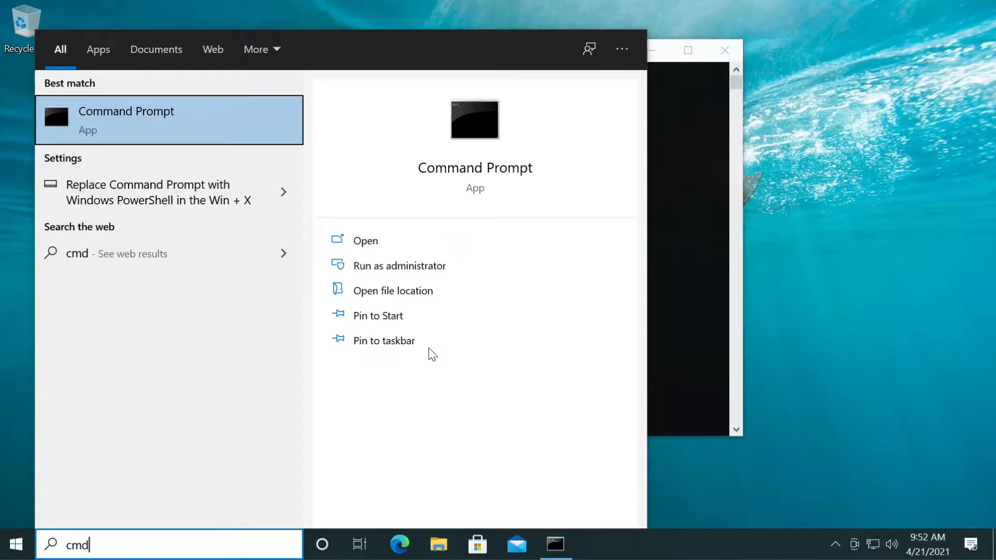
# Enter 'DISM /Online /Cleanup-Image /RestoreHealth' at the admin prompt
pyautogui.click(400, 266)
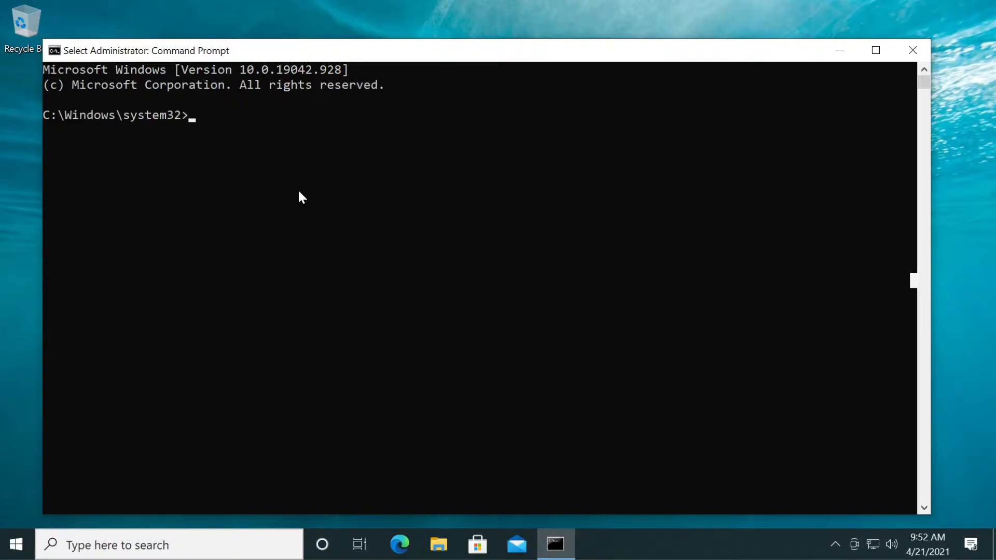
pyautogui.write('DISM /Online /Cleanup-Image /RestoreHealth')
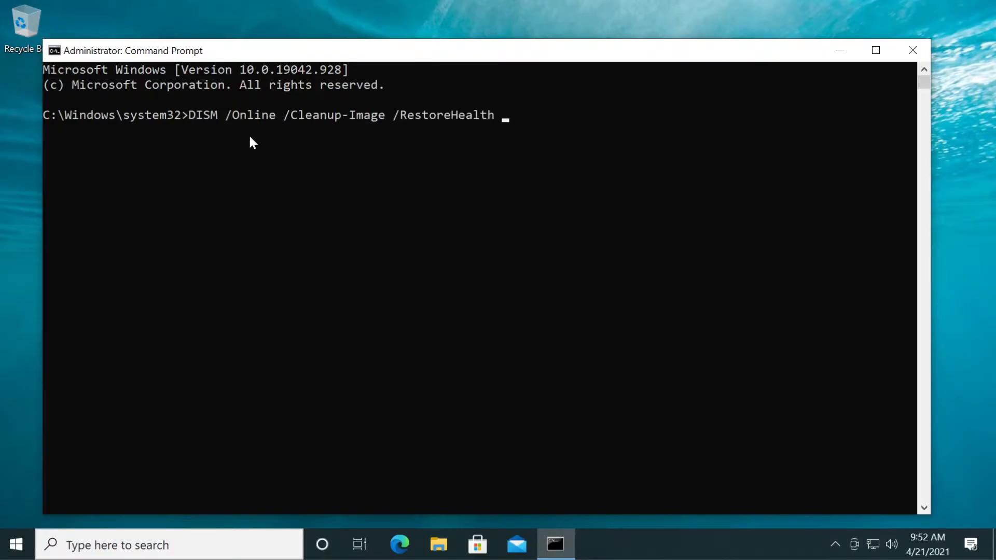
pyautogui.moveTo(368, 145)
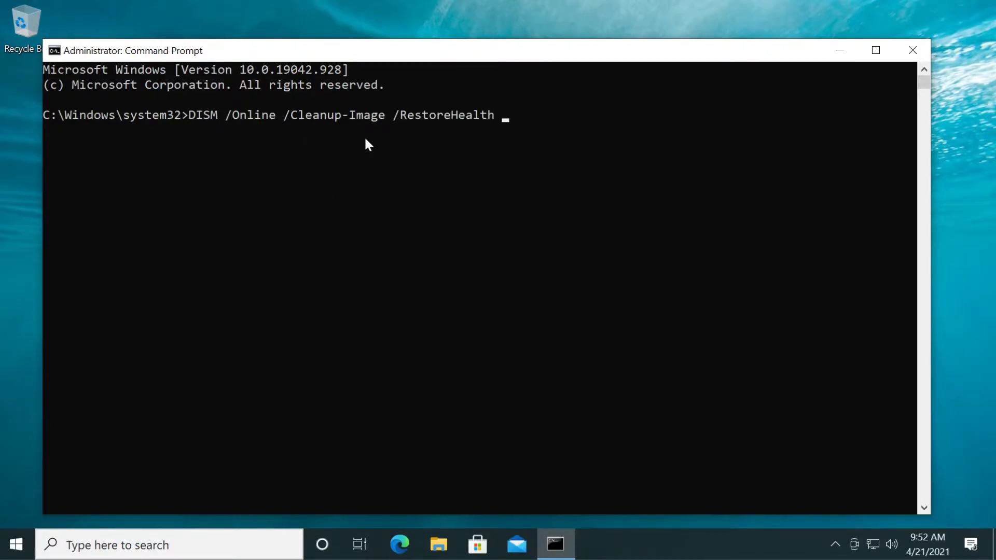
pyautogui.moveTo(415, 265)
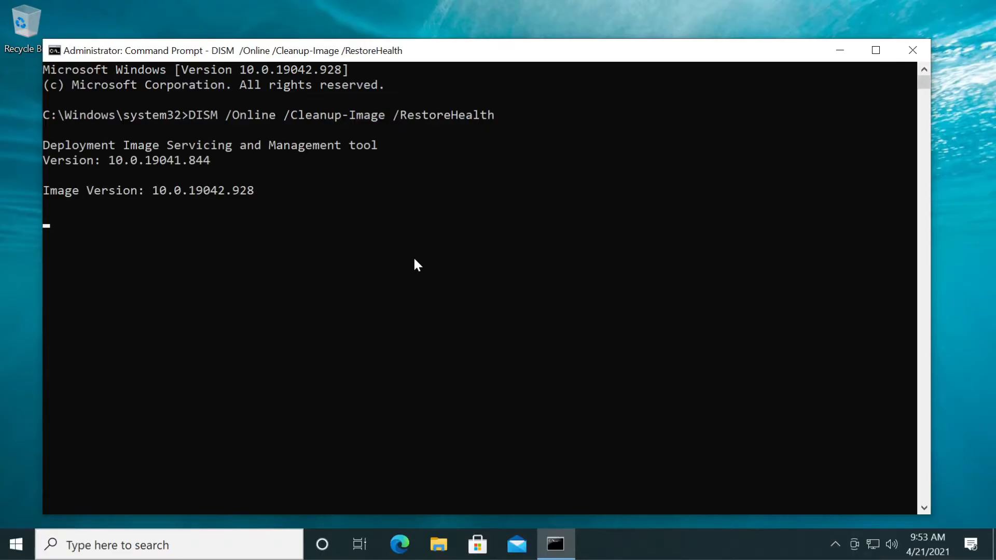
pyautogui.moveTo(260, 245)
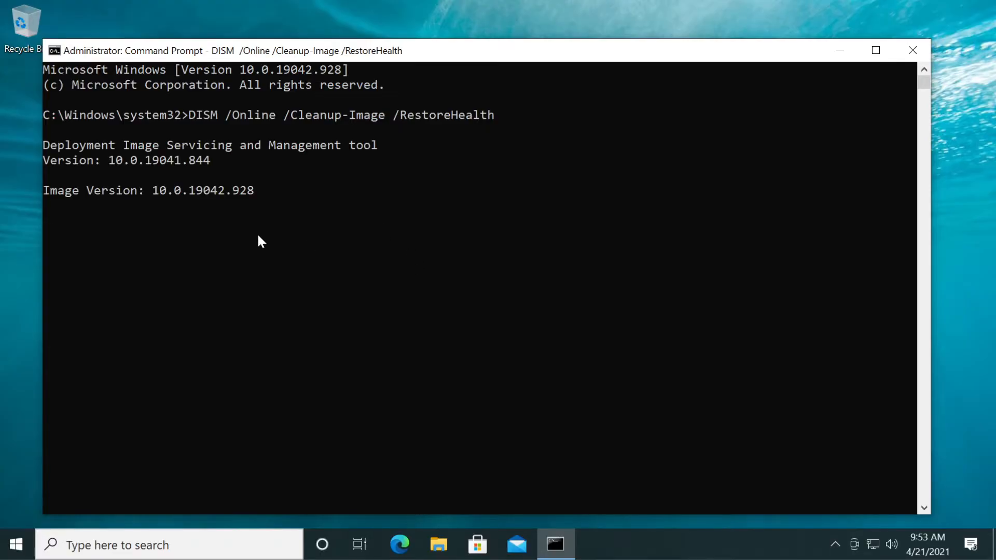
pyautogui.moveTo(114, 210)
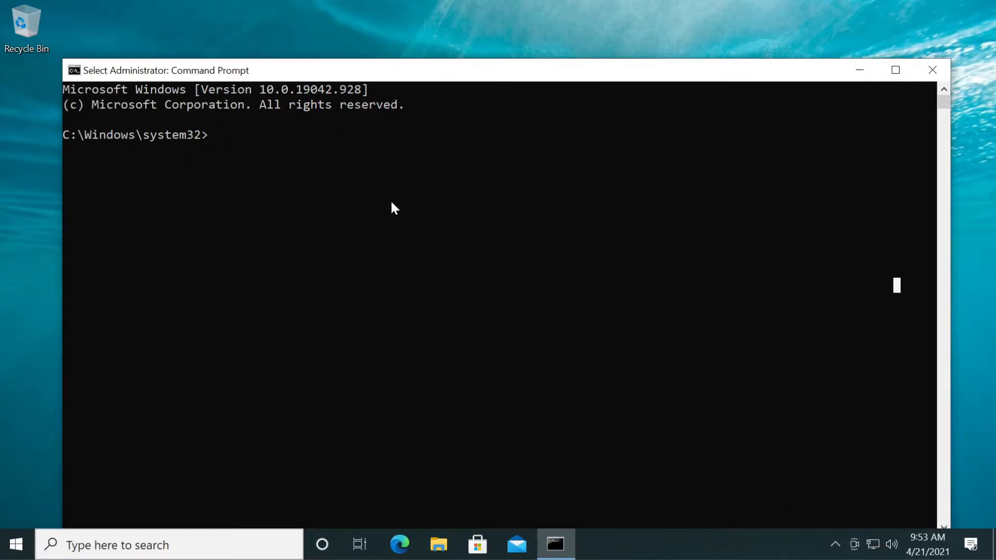
# Run 'sfc /scannow', then close the Command Prompt window
pyautogui.write('sfc /scannow')
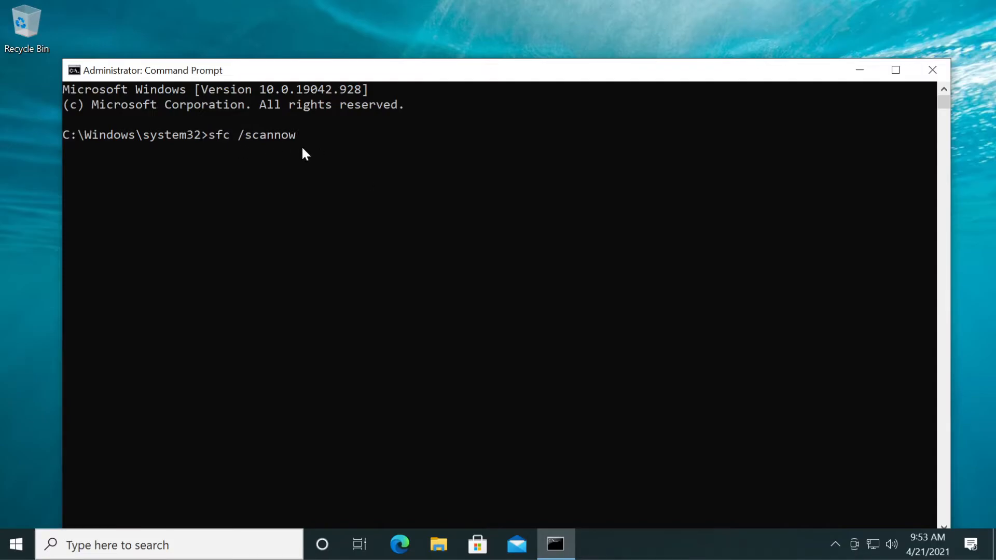
pyautogui.moveTo(370, 267)
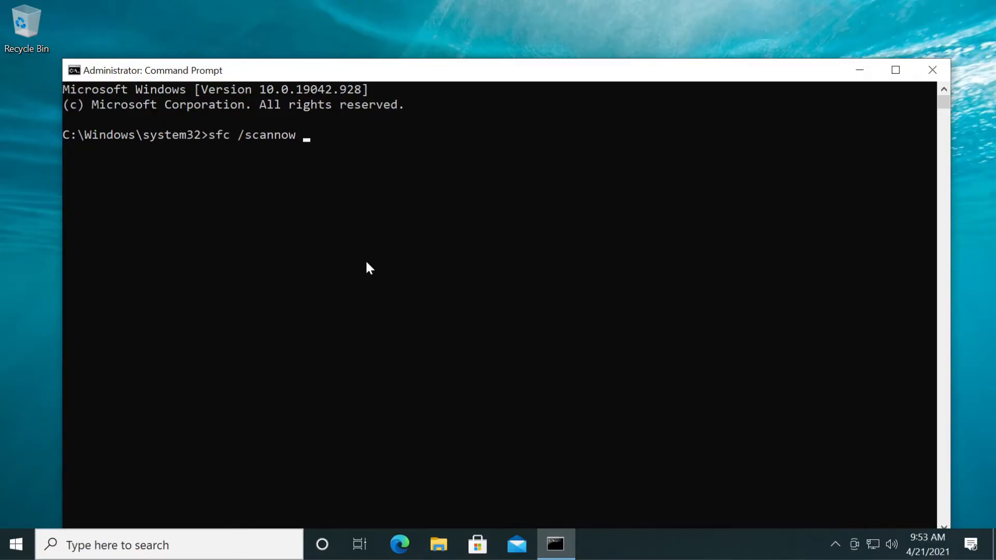
pyautogui.press('Return')
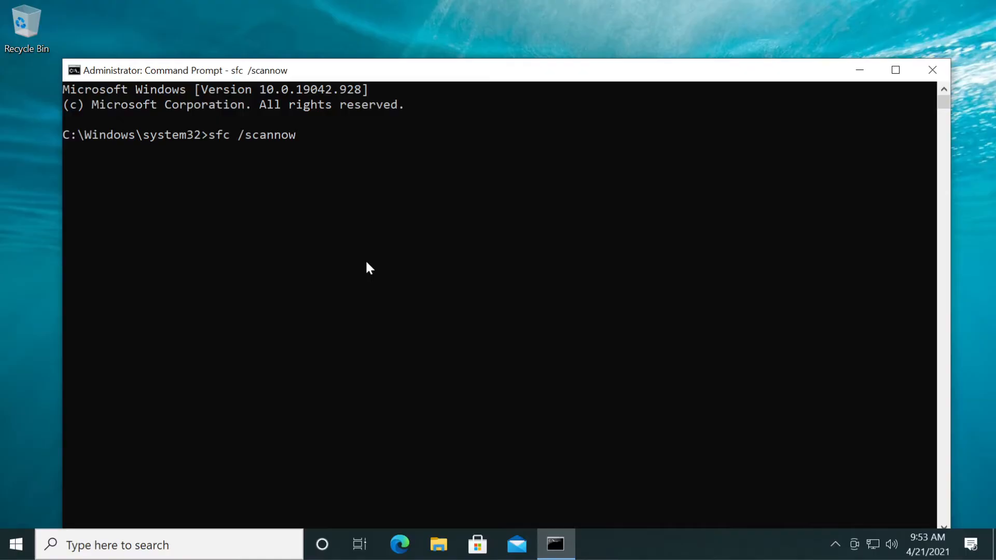
pyautogui.press('Return')
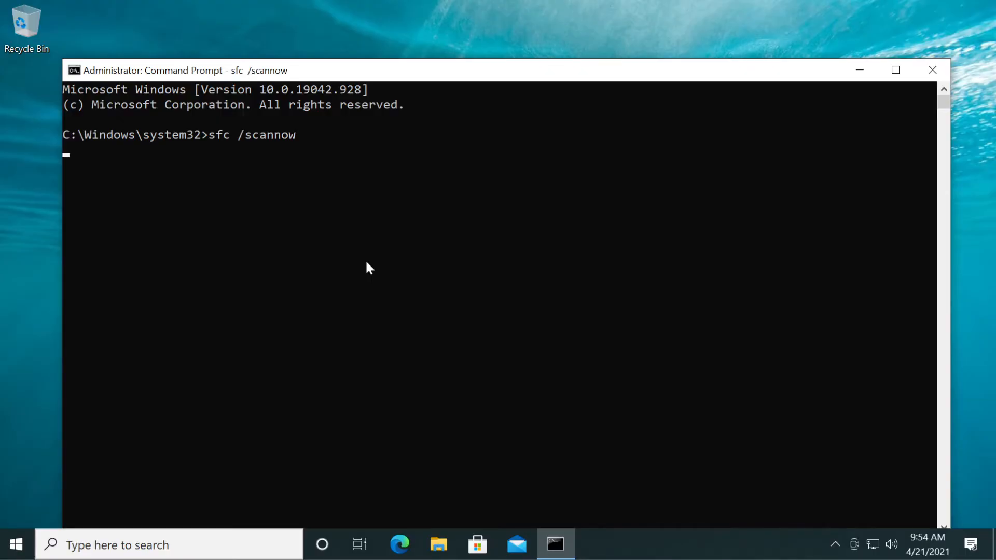
pyautogui.click(931, 69)
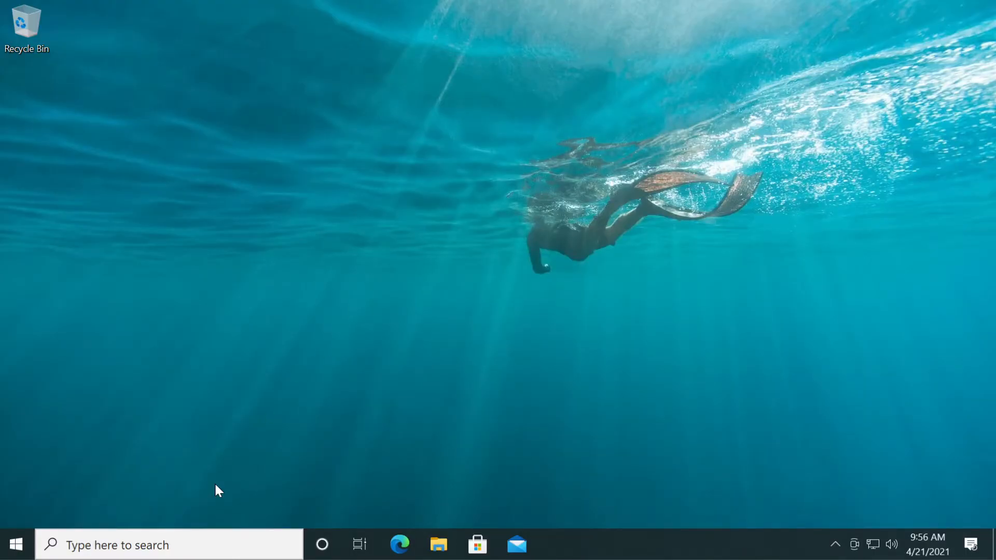
# Search 'gpedit' and launch the Edit group policy result
pyautogui.click(168, 545)
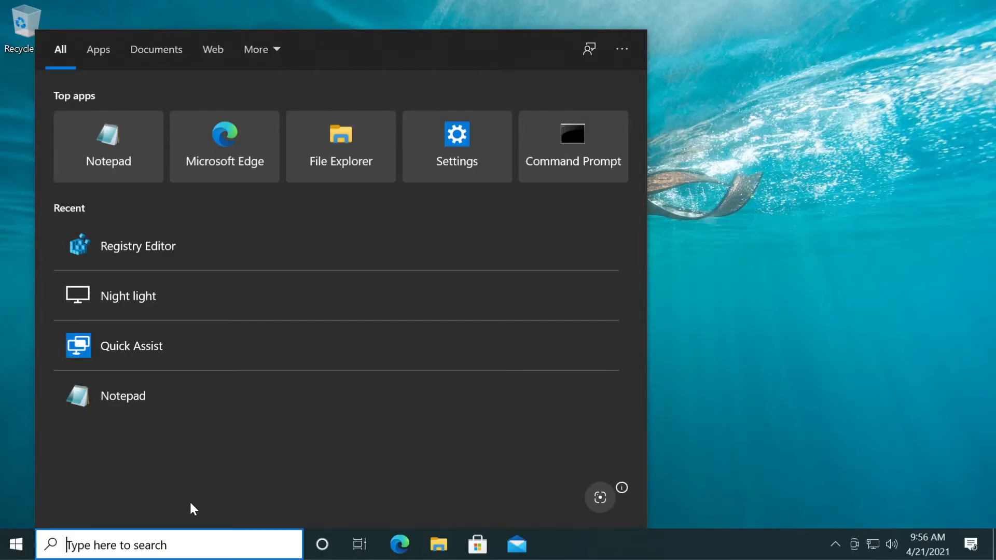
pyautogui.write('gpedit')
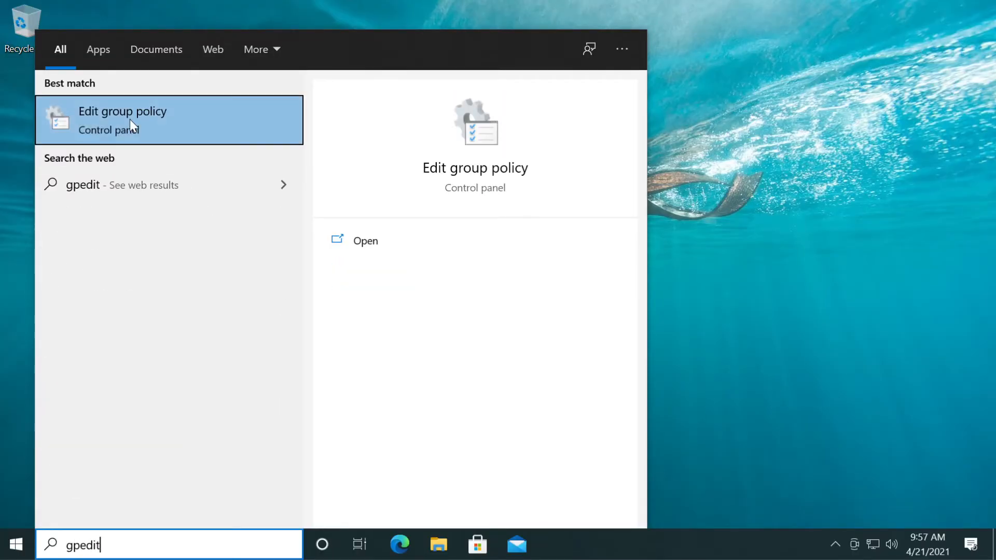
pyautogui.click(123, 110)
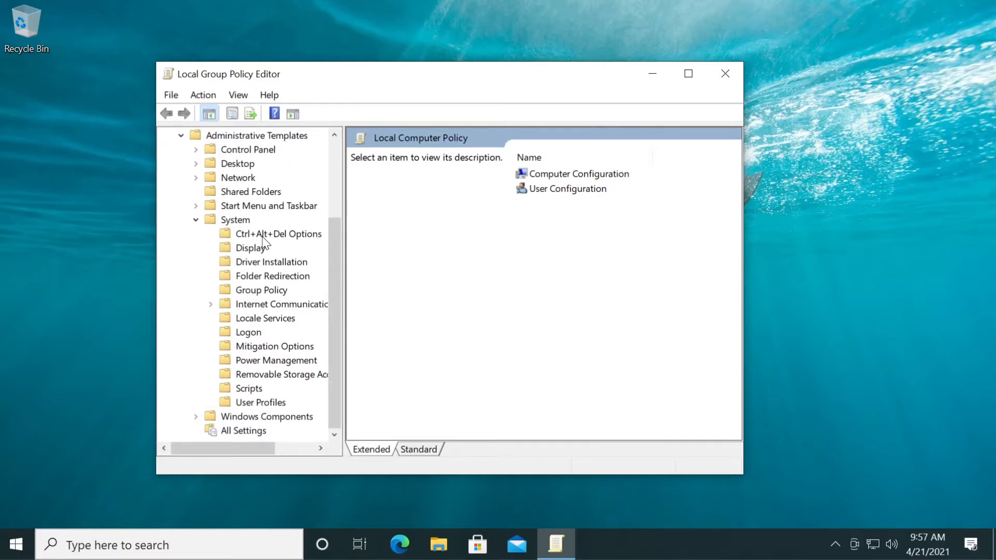
pyautogui.moveTo(273, 241)
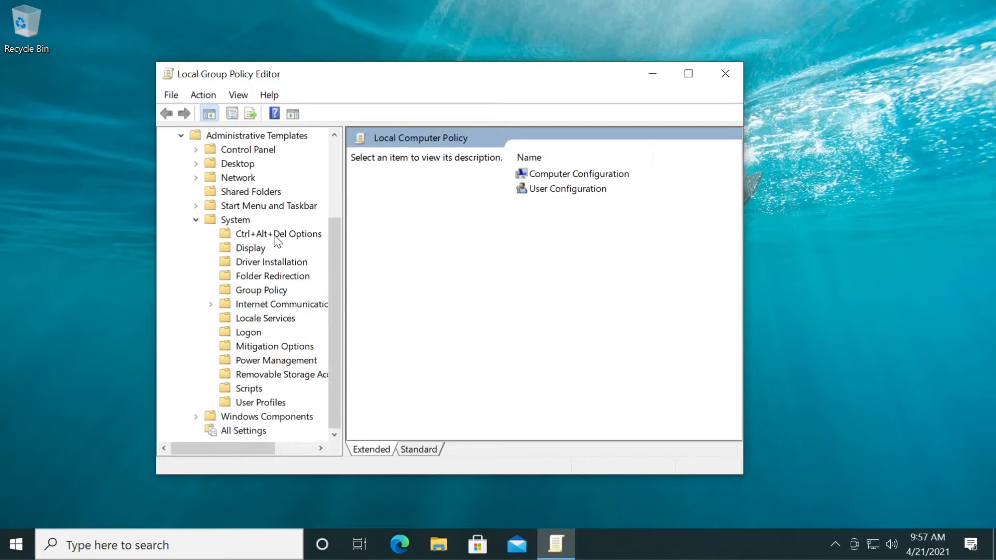
# Set Remove Task Manager under Ctrl+Alt+Del Options to Disabled and close the editor
pyautogui.click(280, 234)
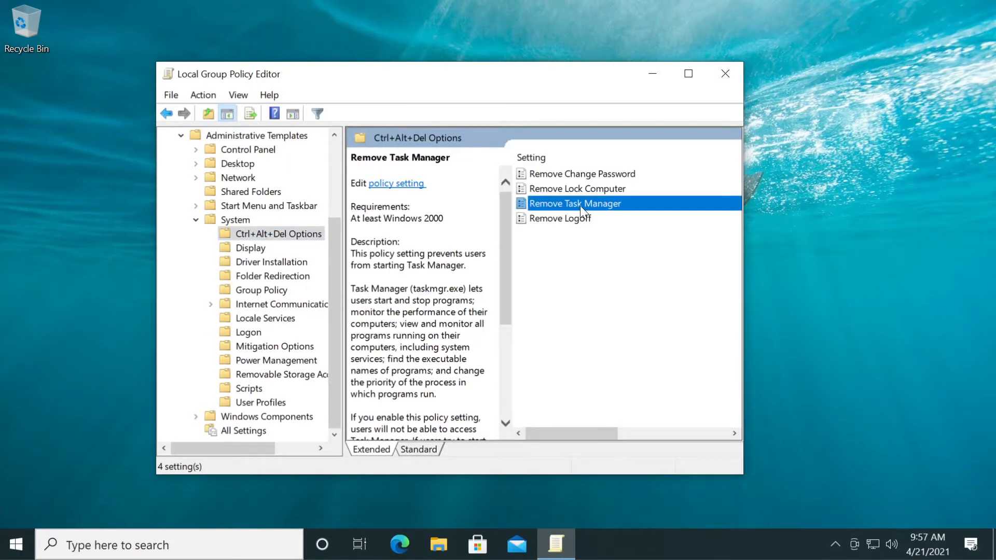
pyautogui.doubleClick(574, 203)
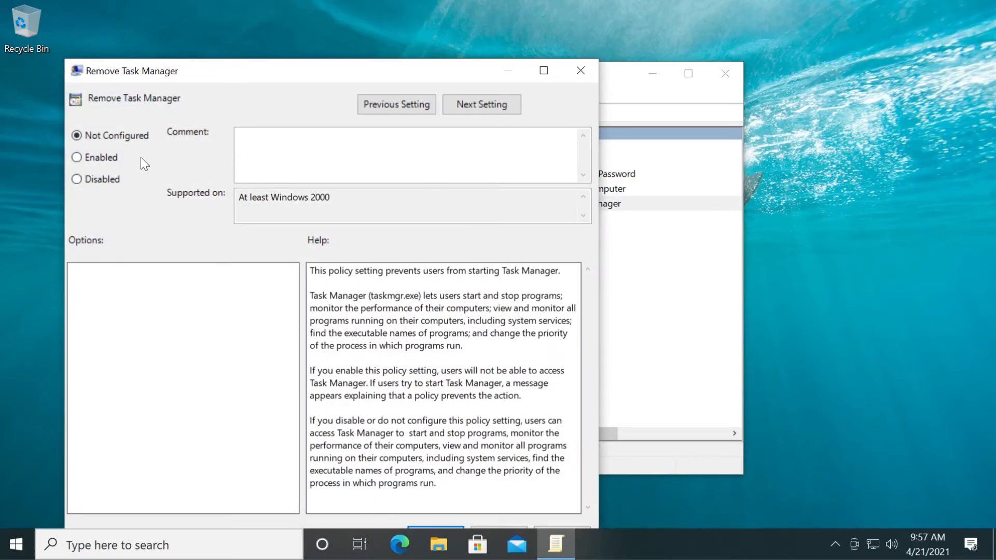
pyautogui.click(76, 178)
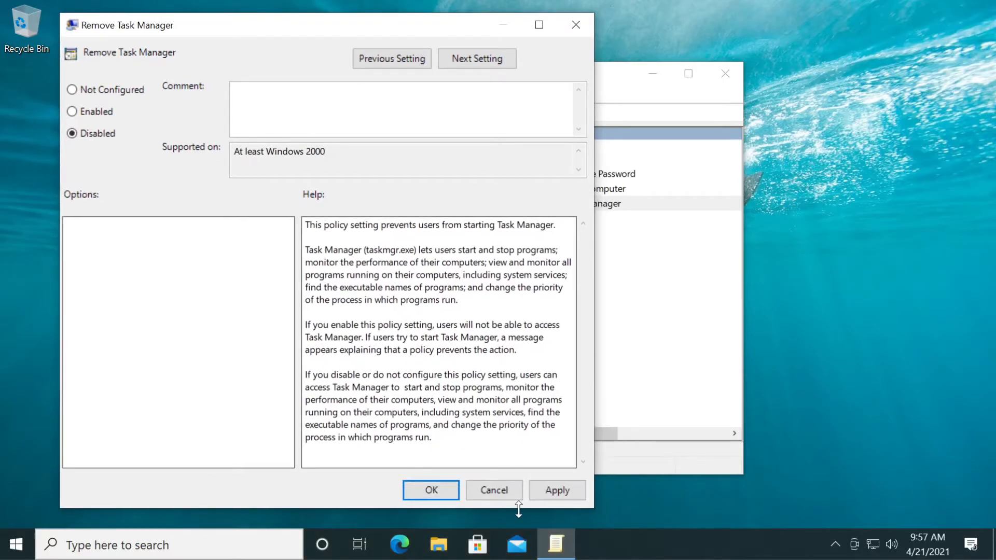
pyautogui.click(494, 489)
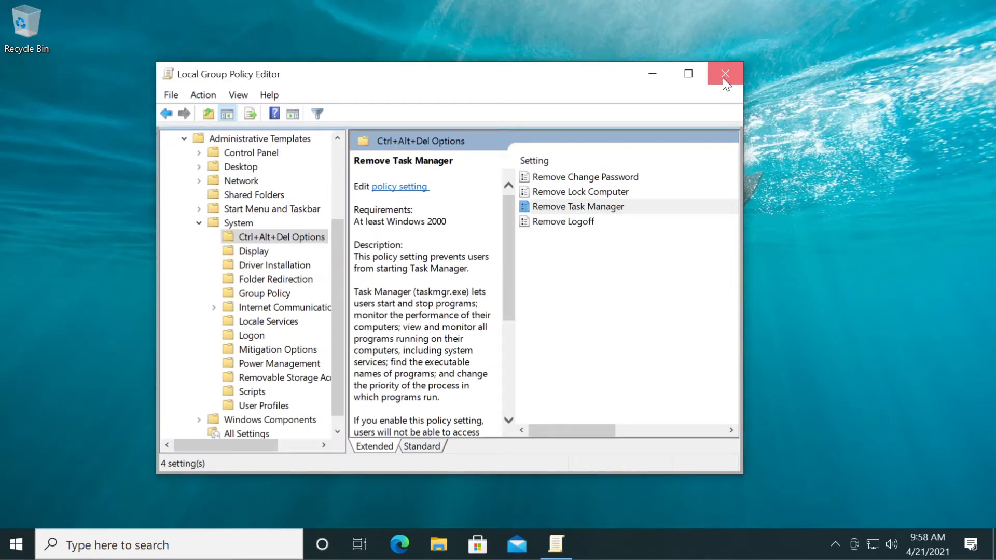
pyautogui.click(725, 73)
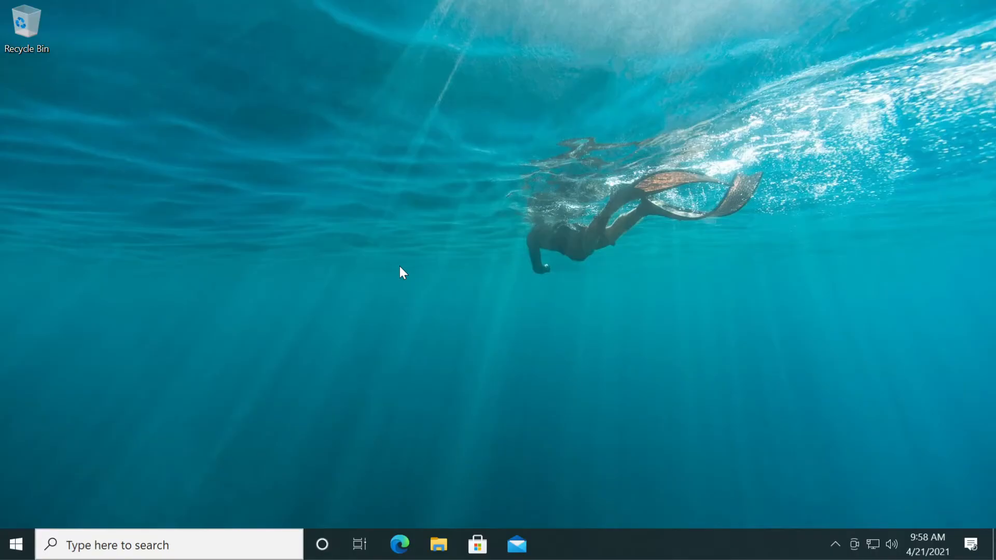
pyautogui.moveTo(400, 276)
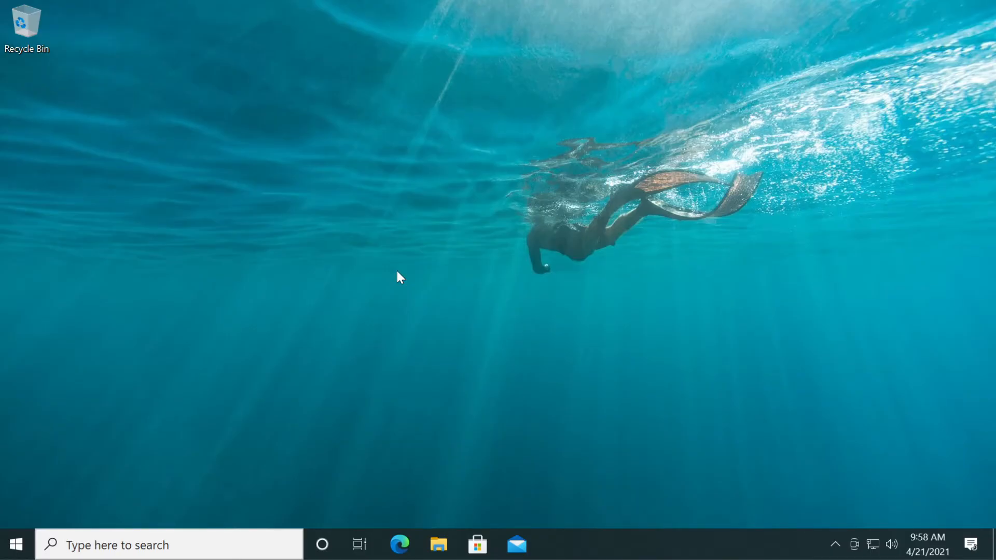
pyautogui.moveTo(205, 487)
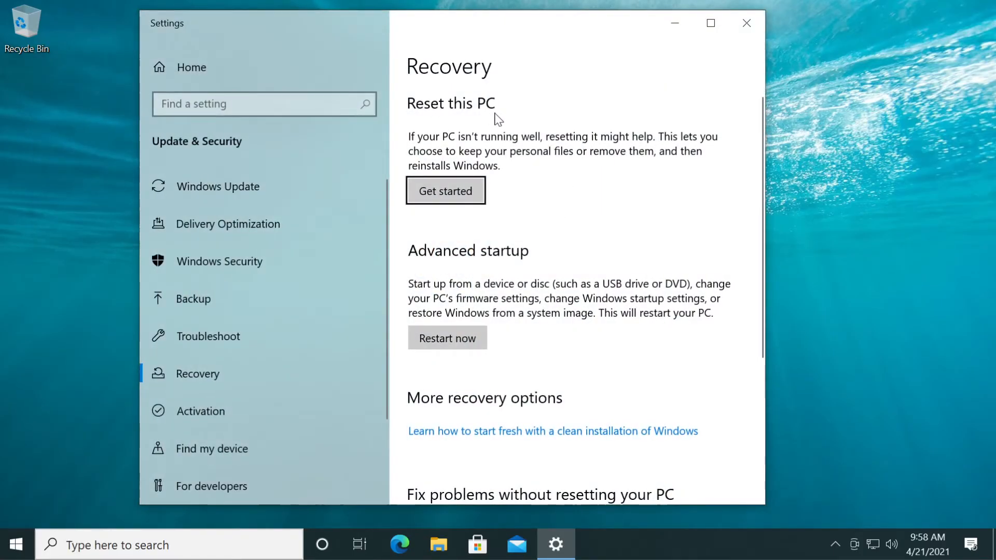
# Start Reset this PC with Keep my files and Cloud download, reaching the final summary
pyautogui.click(445, 190)
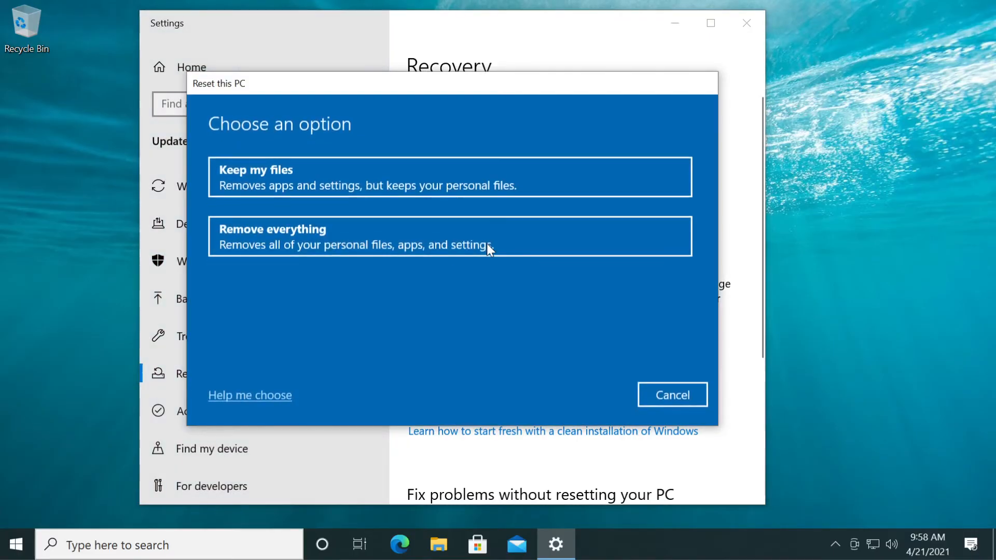
pyautogui.moveTo(270, 197)
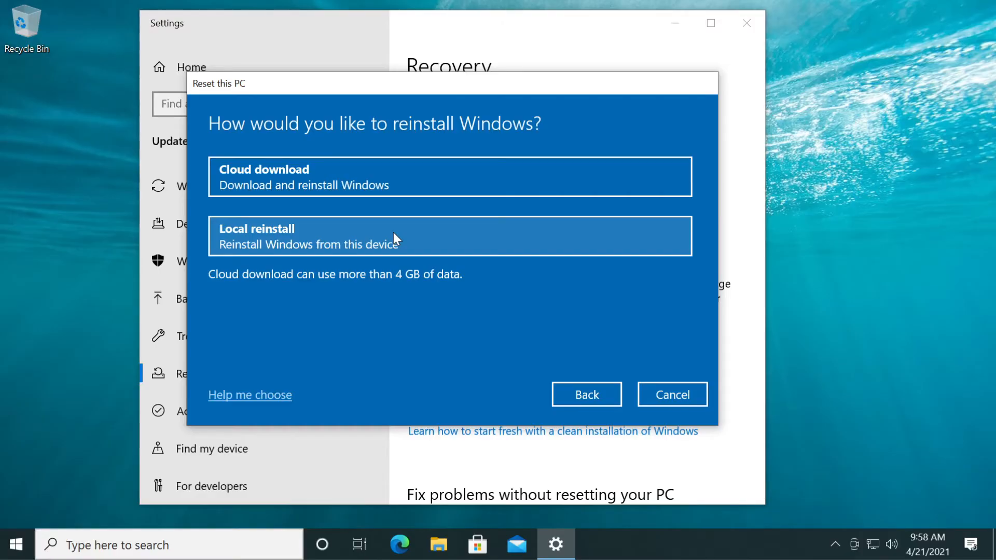
pyautogui.moveTo(287, 248)
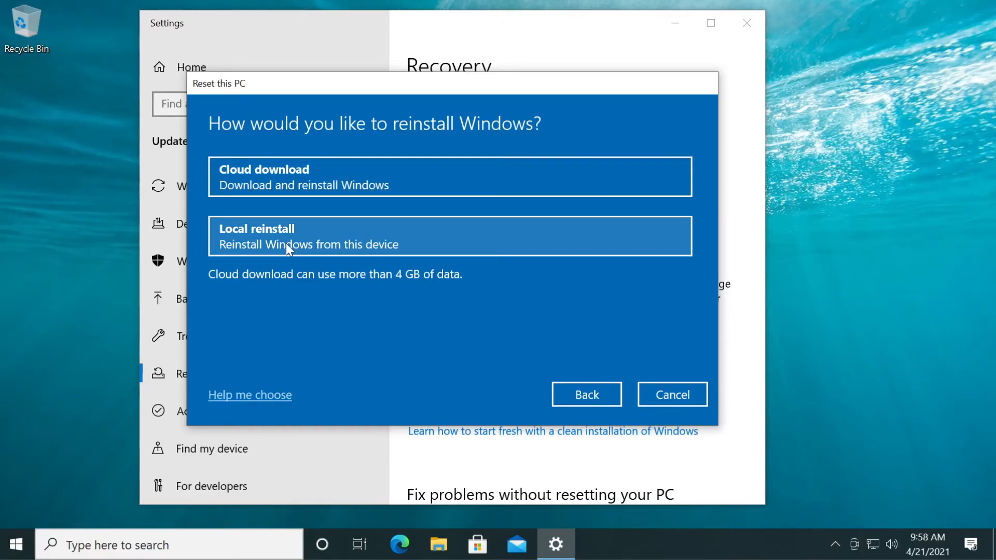
pyautogui.moveTo(263, 176)
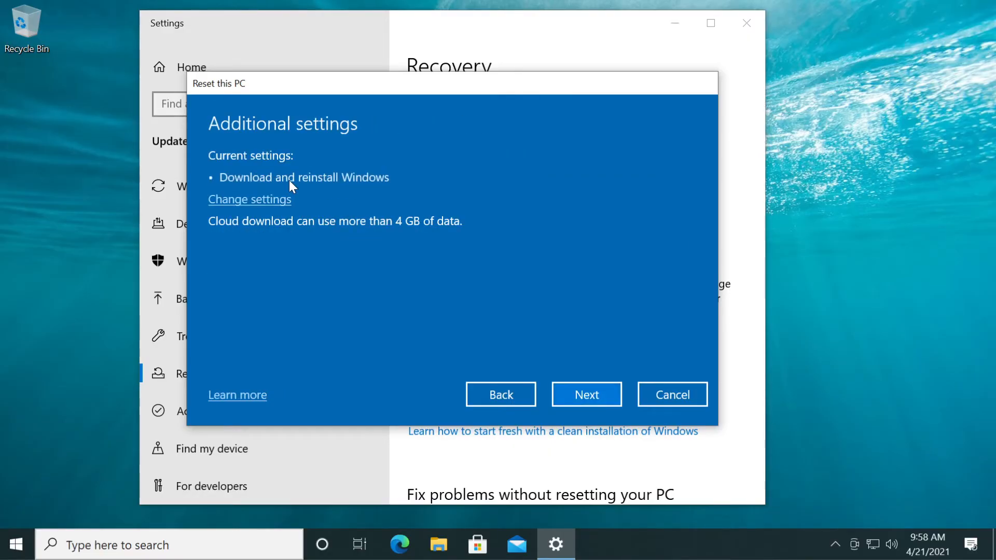
pyautogui.click(585, 394)
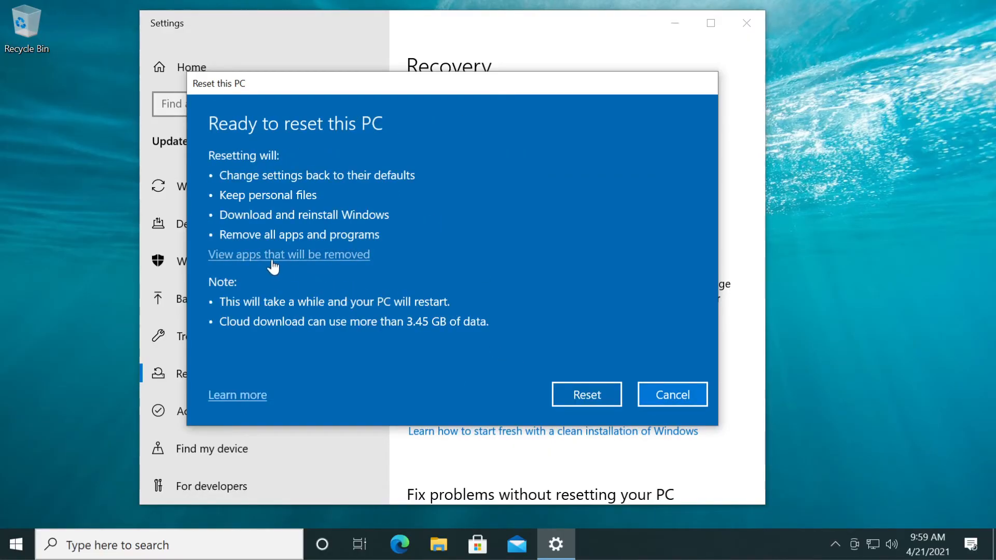
# Review the apps the reset would remove, return, and cancel the reset
pyautogui.click(288, 255)
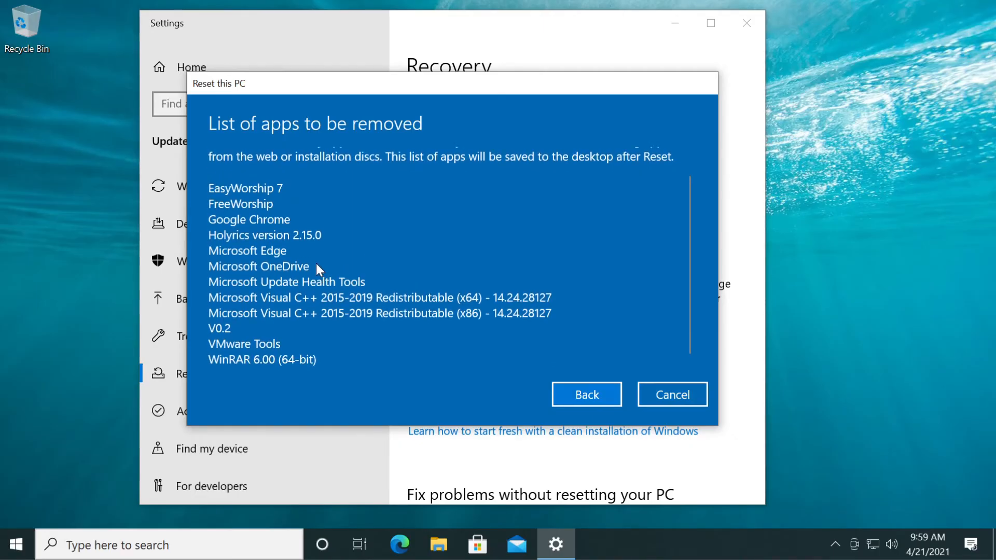
pyautogui.scroll(3)
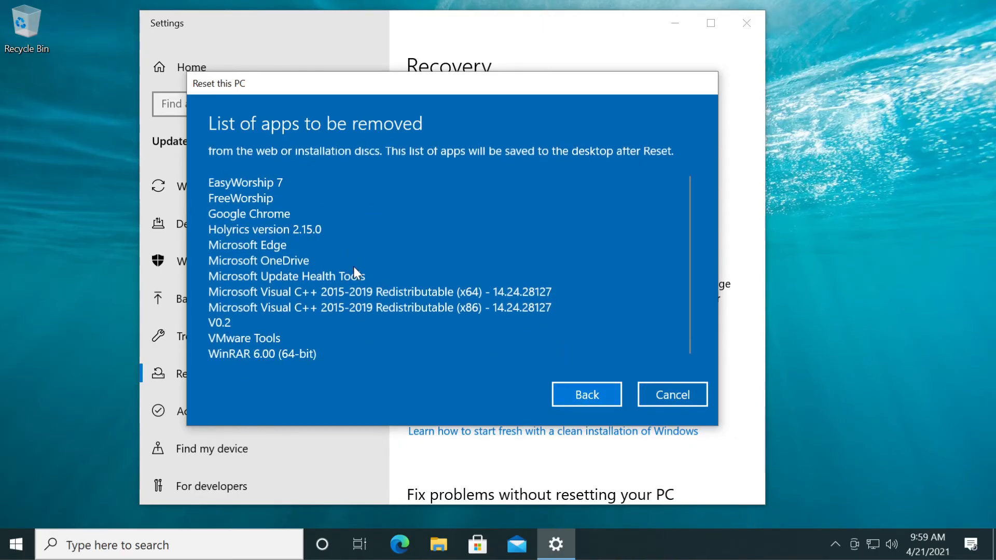
pyautogui.moveTo(315, 302)
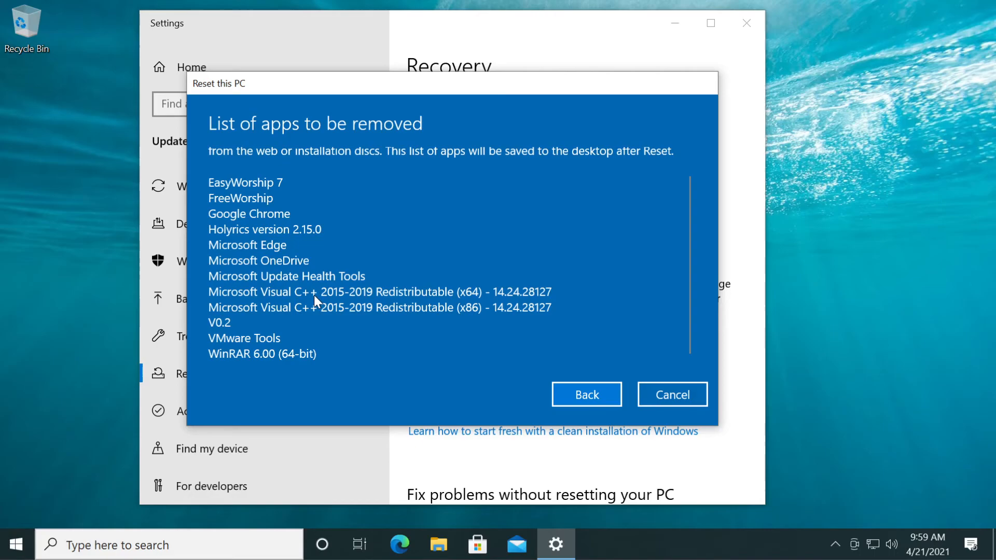
pyautogui.click(584, 394)
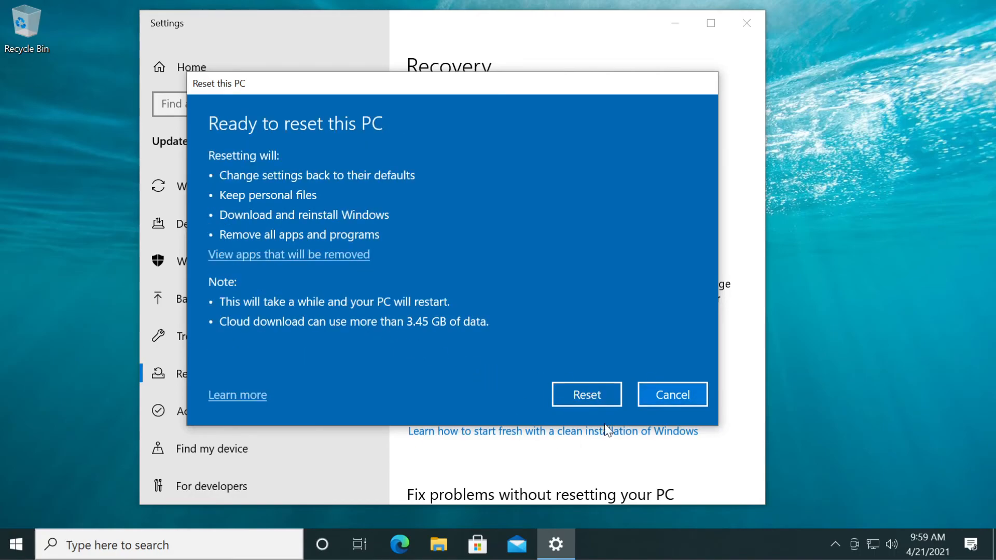
pyautogui.moveTo(498, 395)
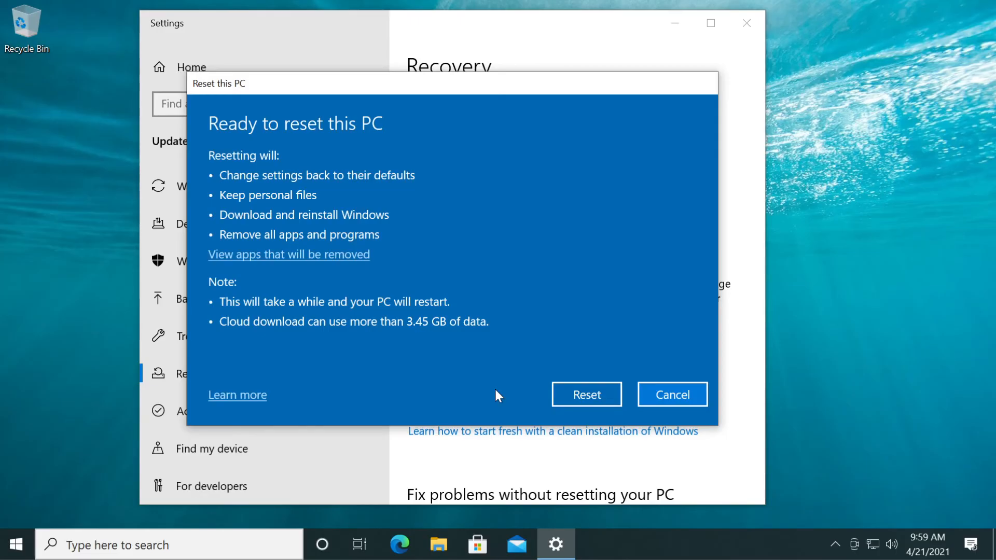
pyautogui.click(671, 394)
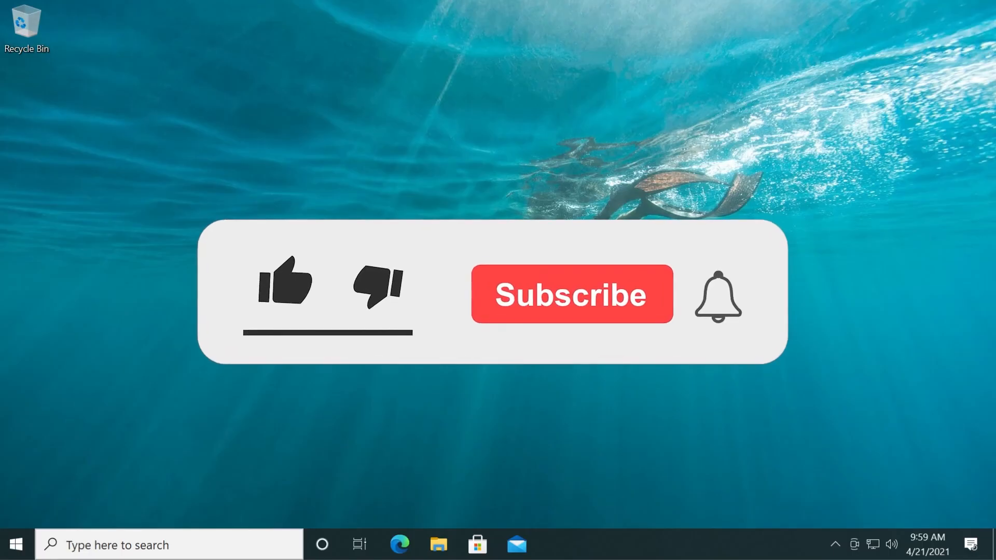
pyautogui.click(284, 286)
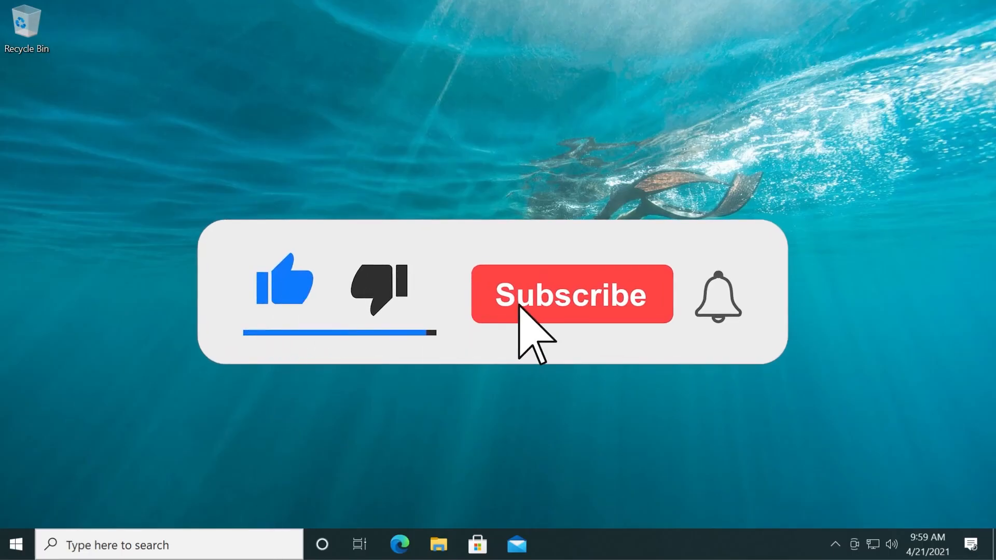